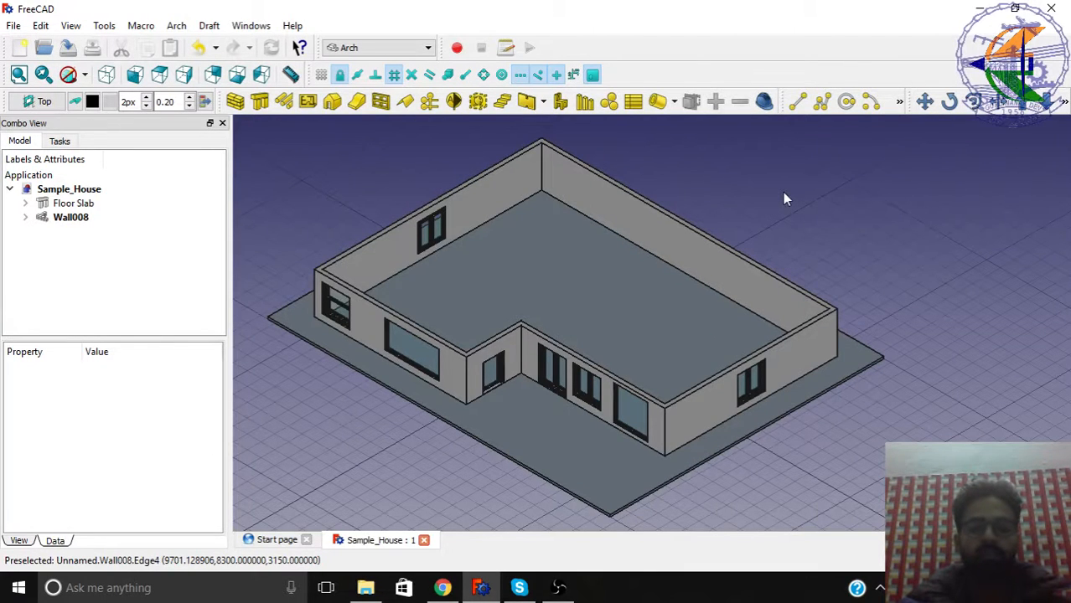
mouse_move(587, 257)
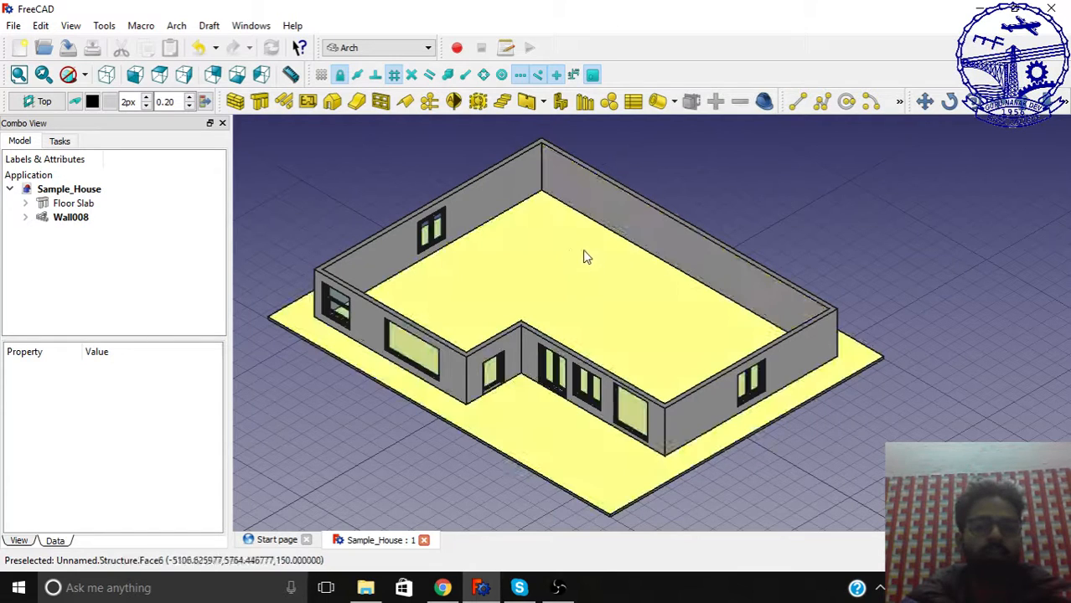
- Select the floor slab and set the working plane to its top face
left_click(74, 203)
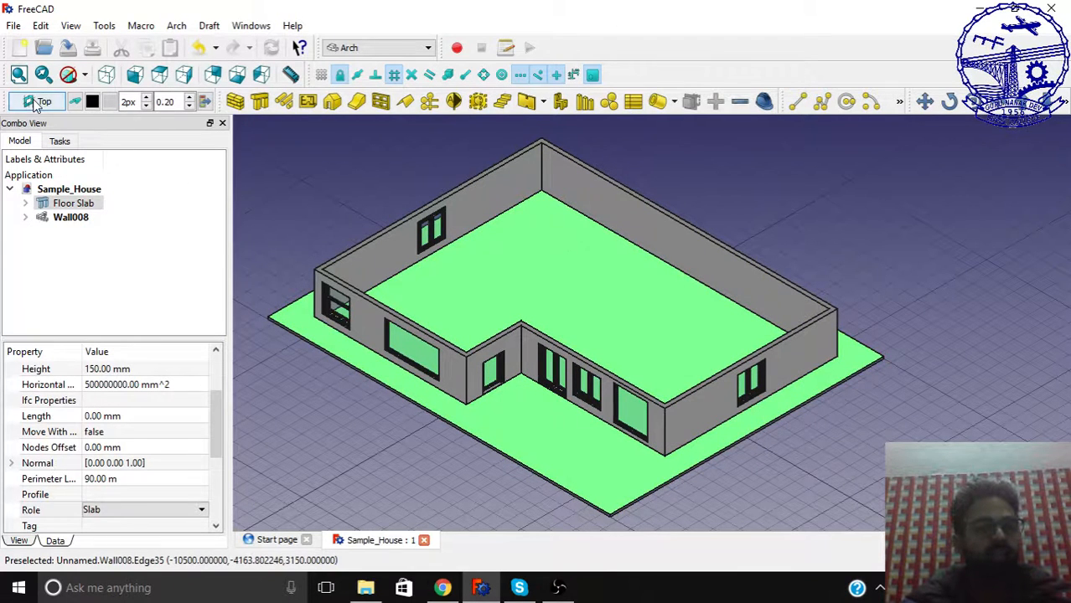
left_click(17, 101)
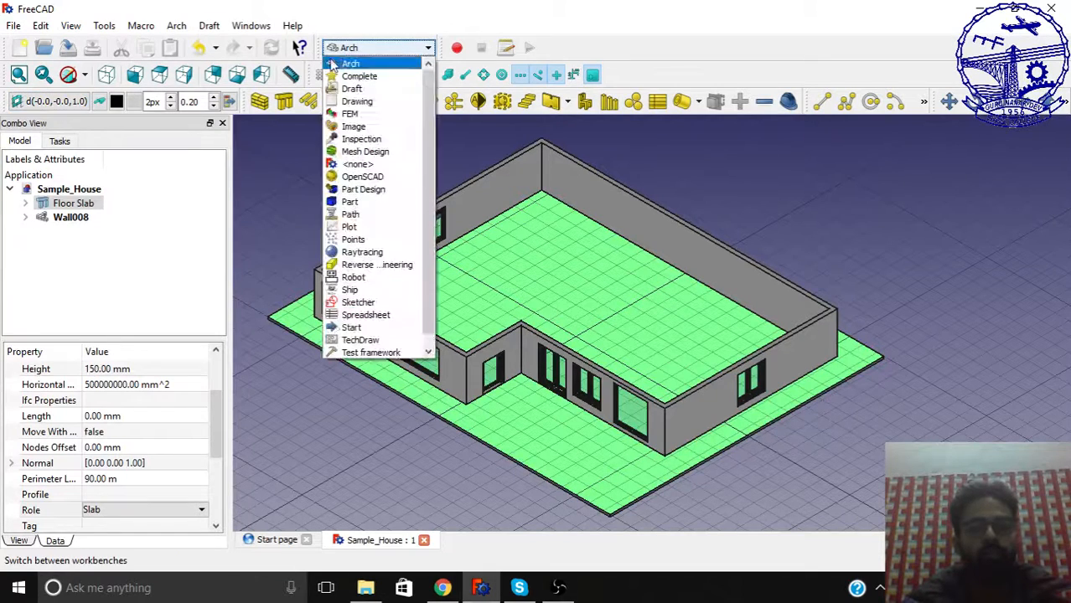
- Switch to Sketcher and create a sketch attached FlatFace to the slab
left_click(358, 302)
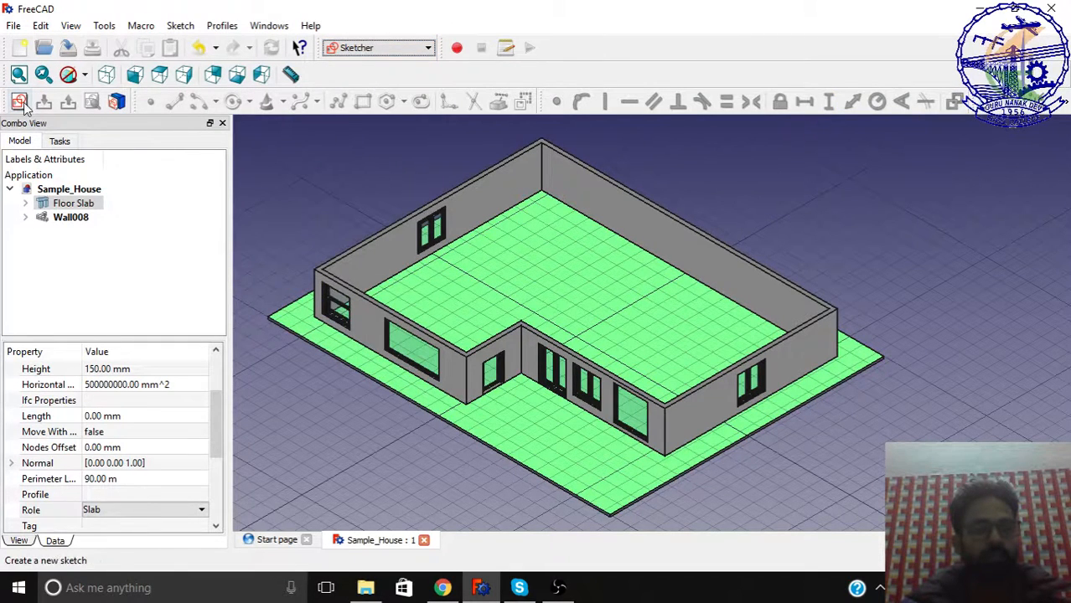
left_click(19, 101)
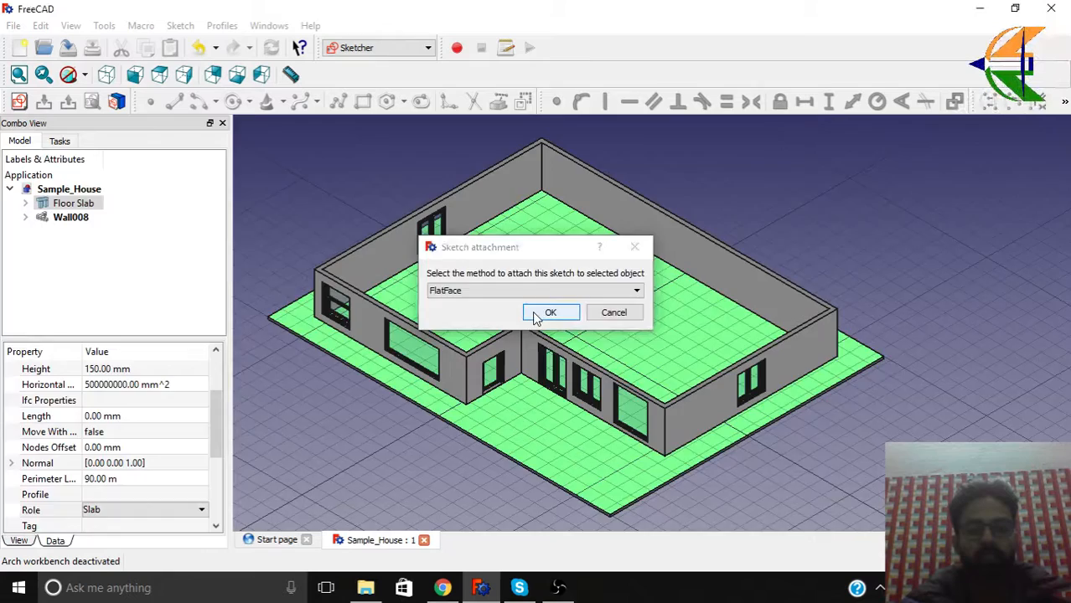
left_click(551, 312)
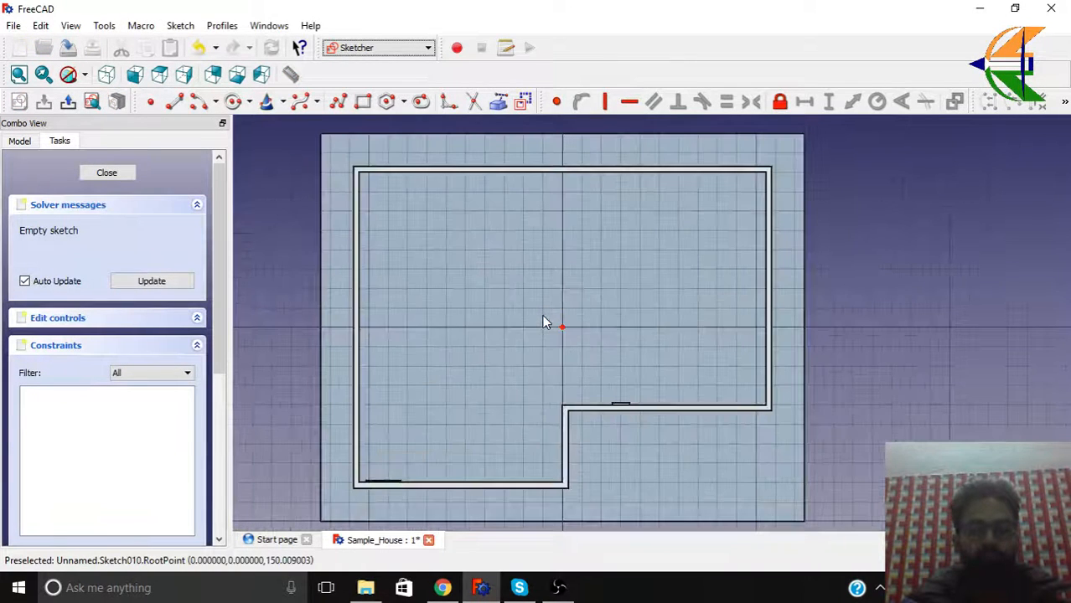
mouse_move(438, 220)
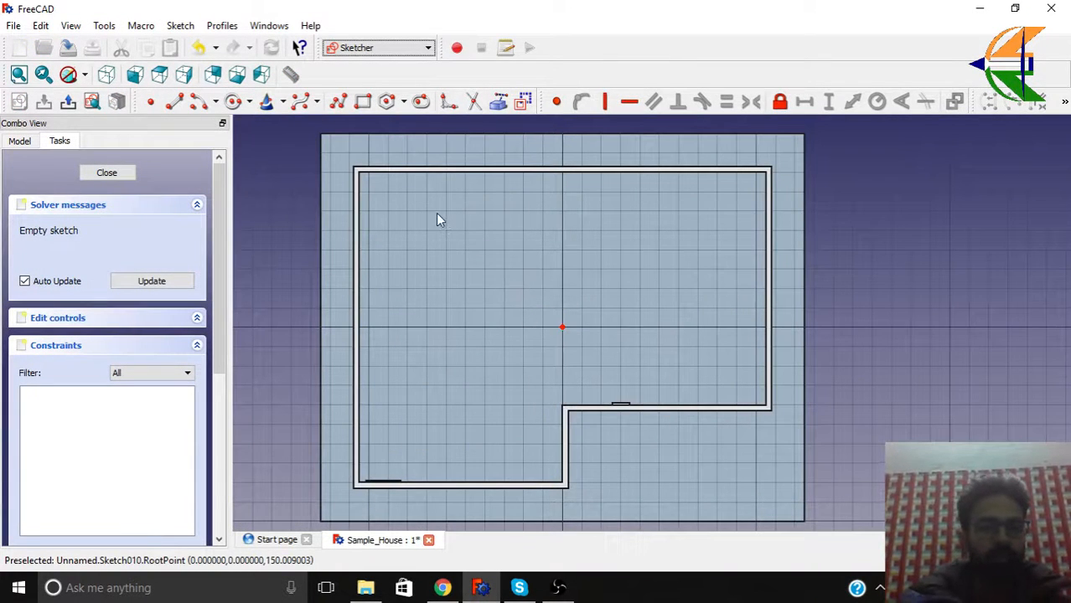
mouse_move(496, 101)
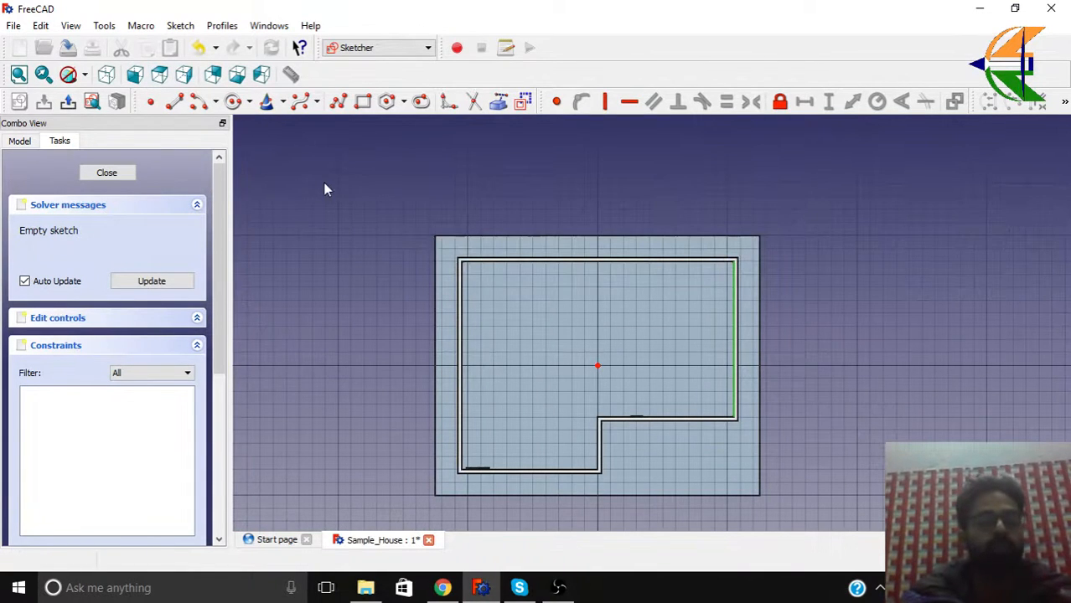
mouse_move(337, 102)
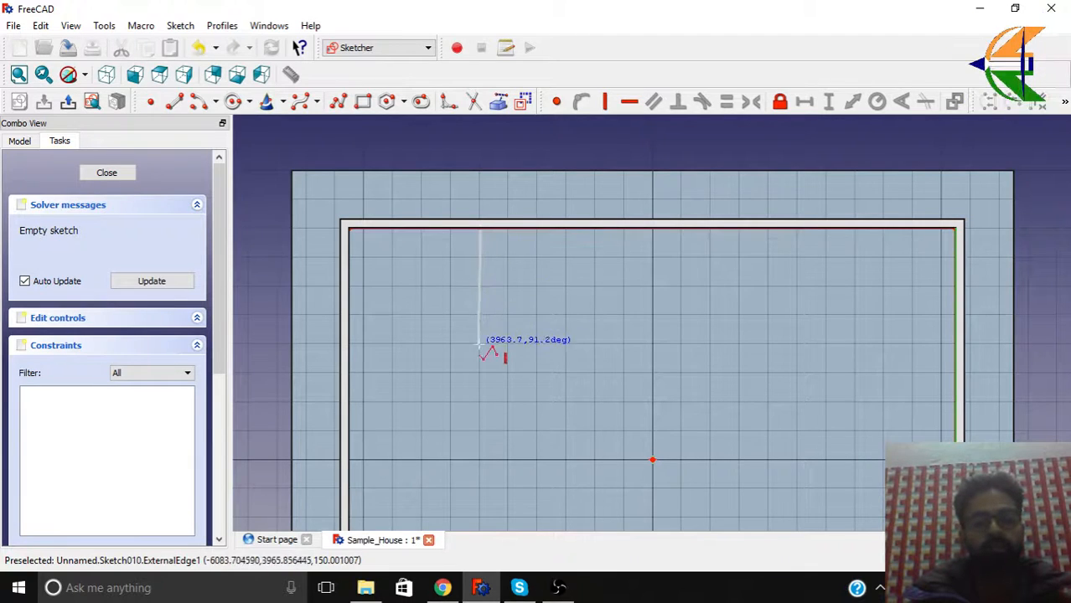
- Draw the internal wall line downward from the top outer wall
left_click_drag(480, 235, 480, 383)
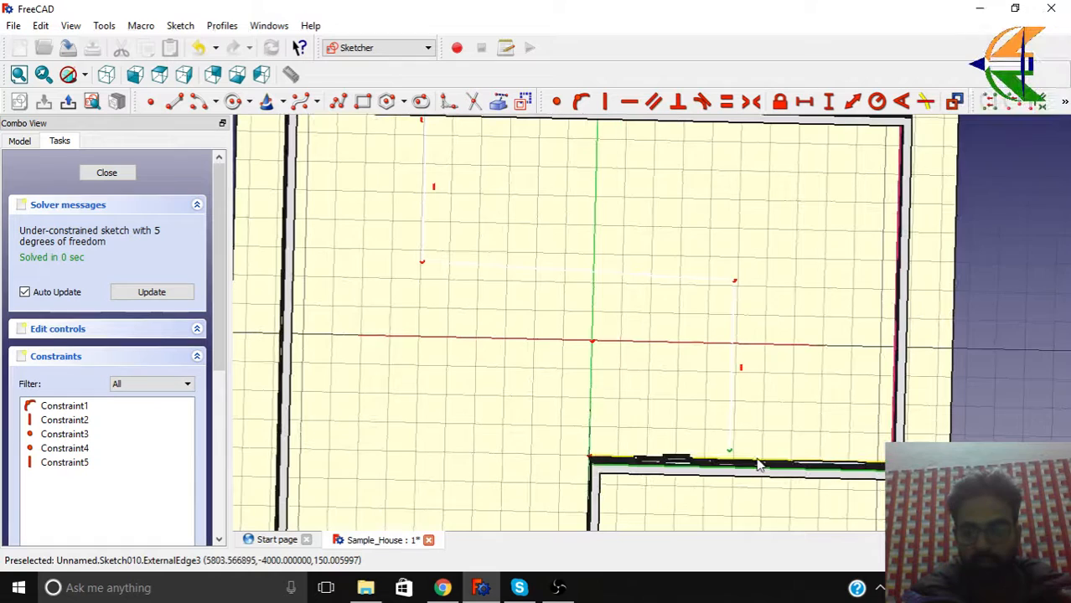
mouse_move(583, 129)
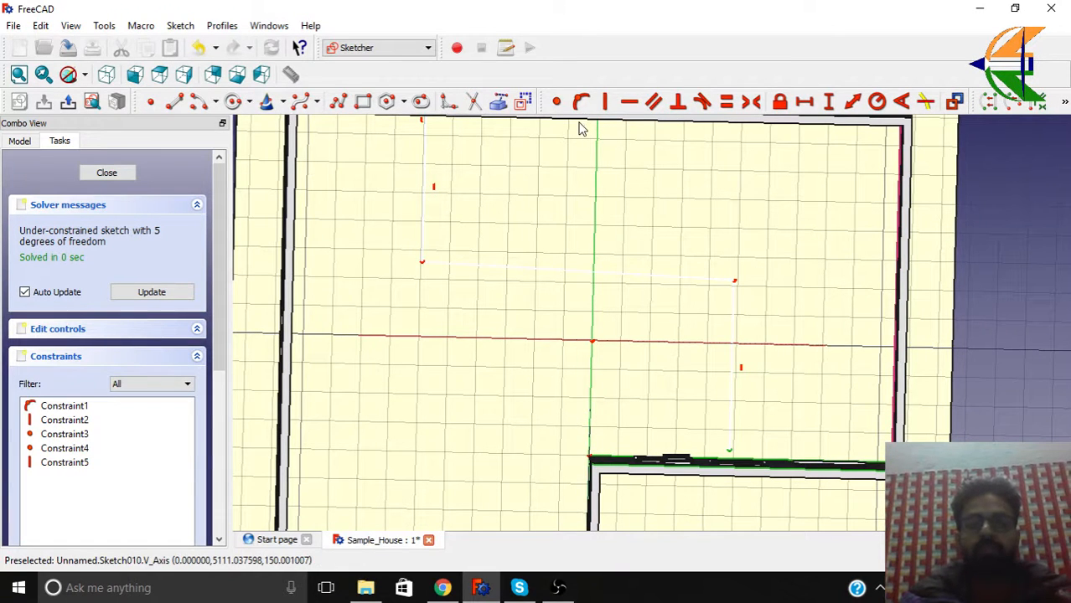
mouse_move(582, 101)
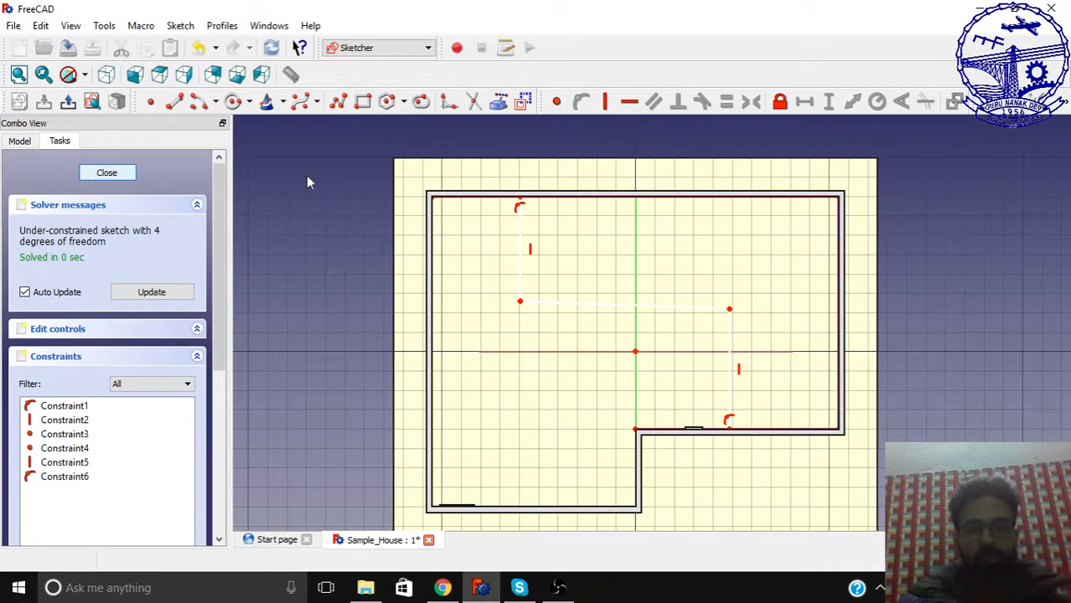
mouse_move(855, 196)
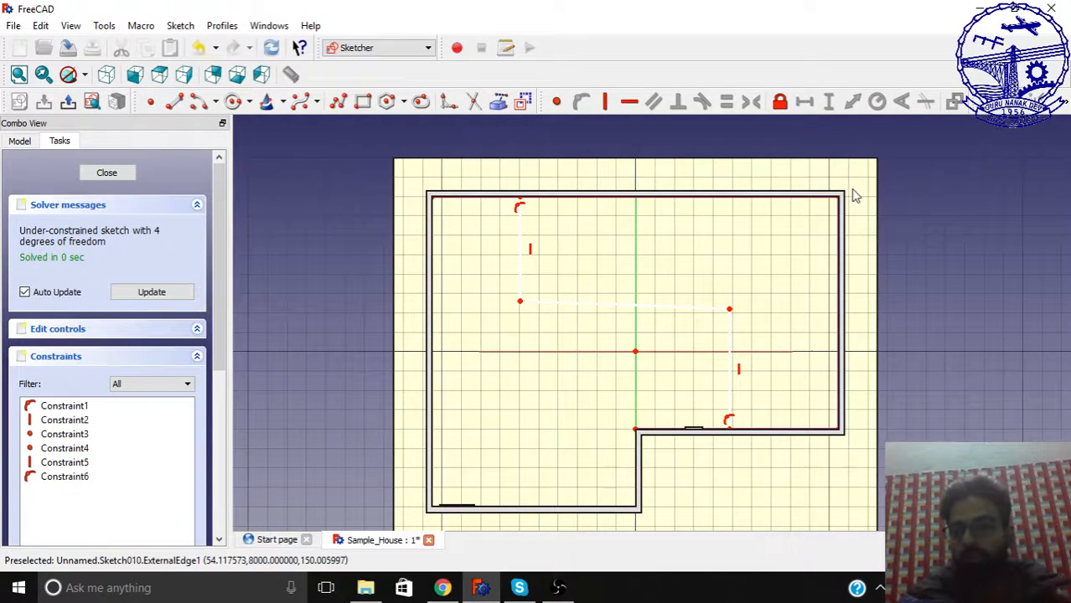
- Reopen Sketch010 and constrain its middle line to be horizontal
left_click(107, 172)
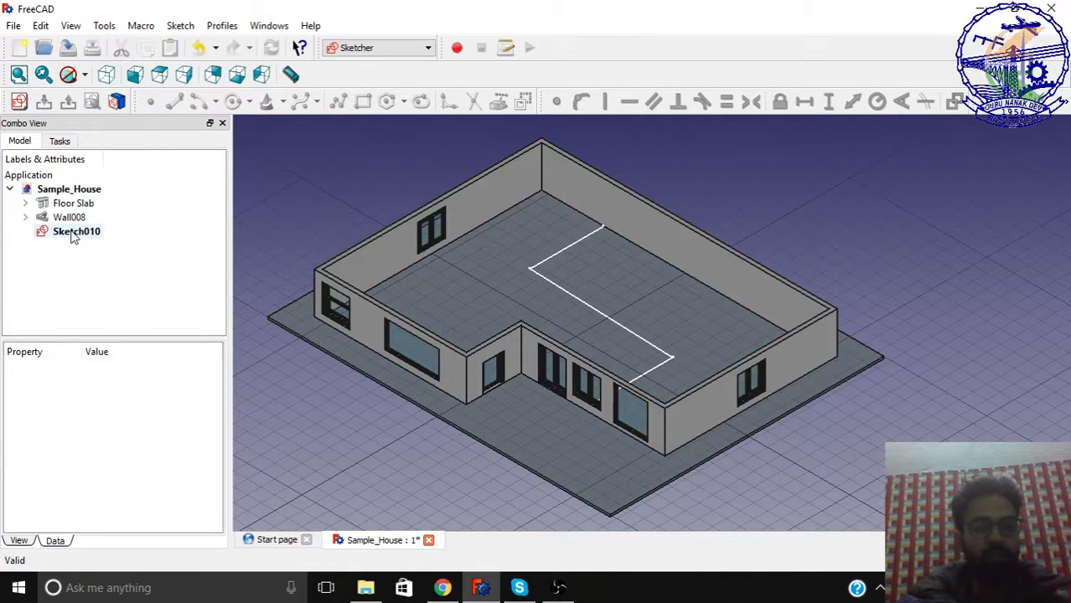
double_click(75, 231)
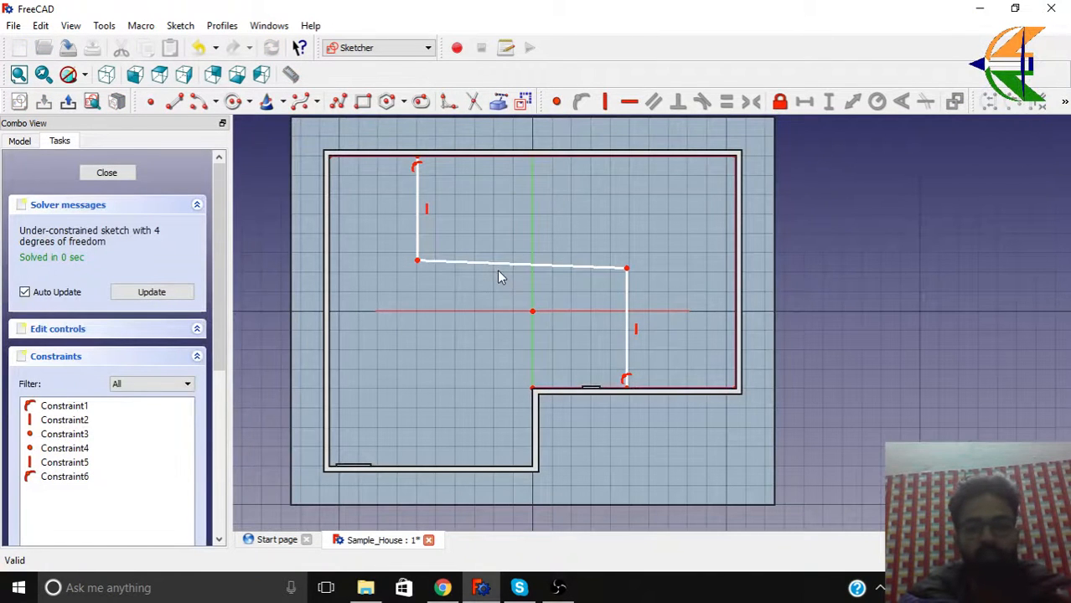
mouse_move(496, 271)
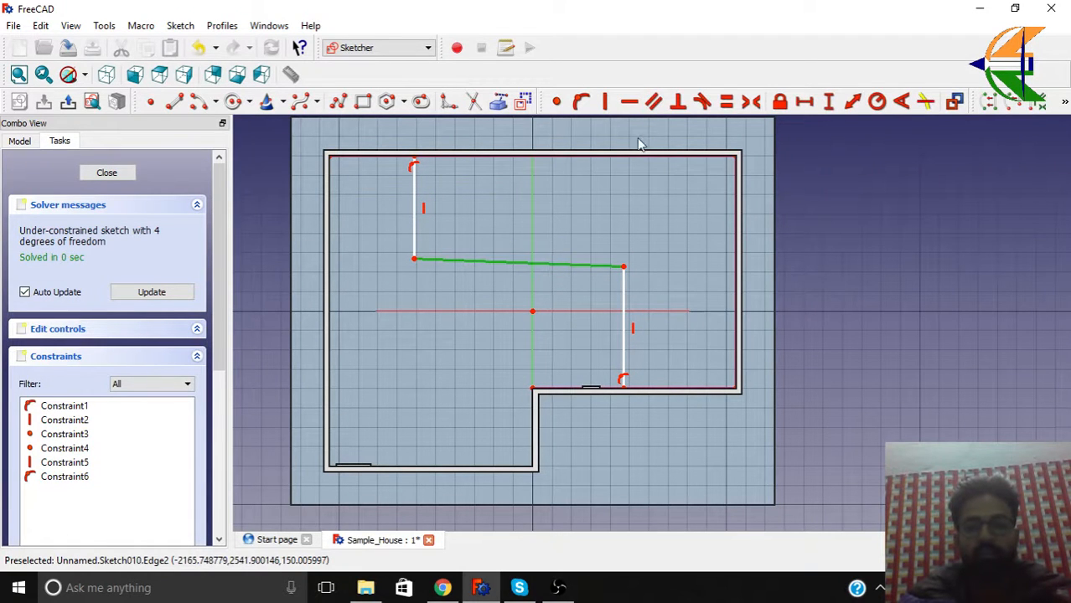
left_click(630, 102)
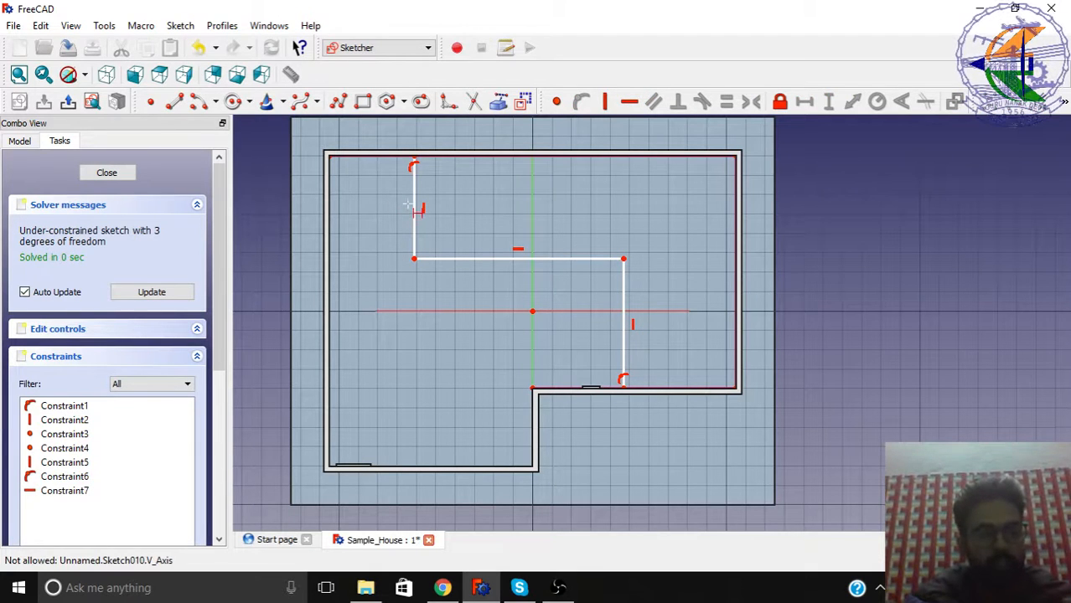
mouse_move(420, 195)
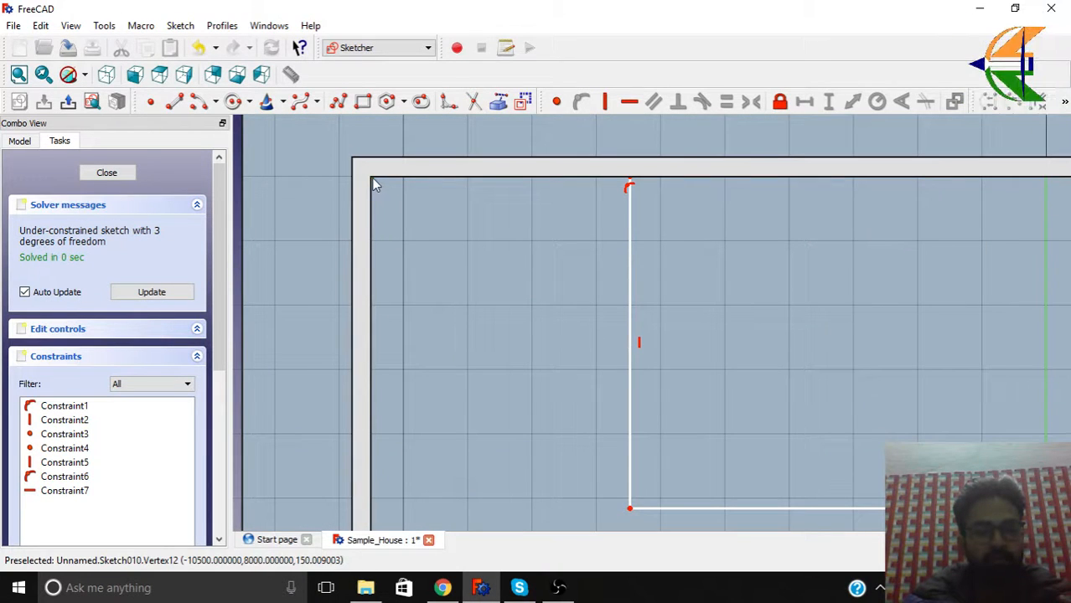
mouse_move(635, 228)
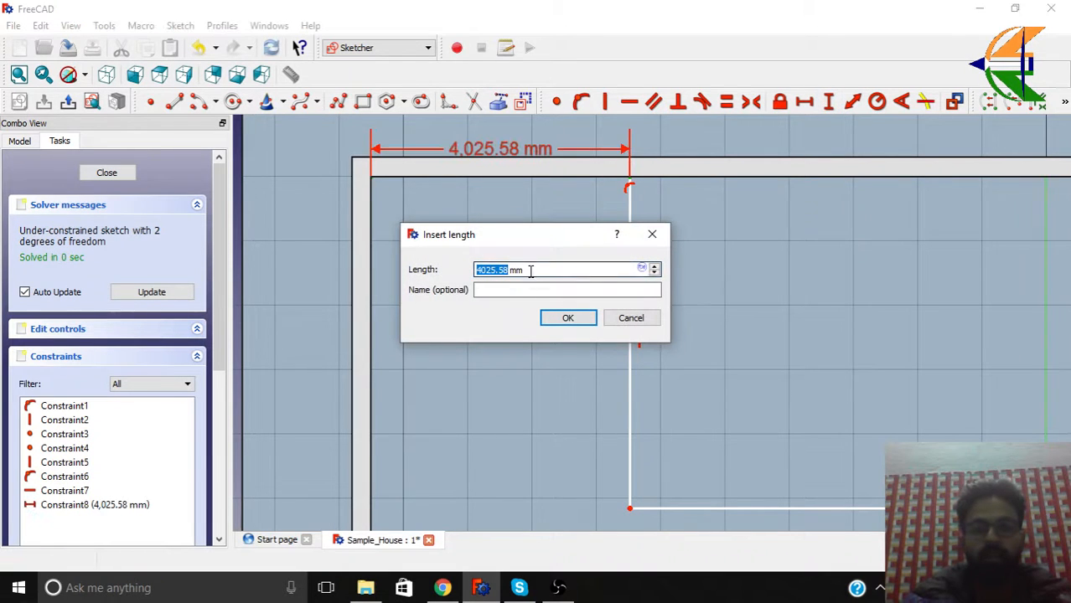
- Dimension the sketch: 4,000 mm from the wall, 5,000 mm horizontal and vertical legs
type("40")
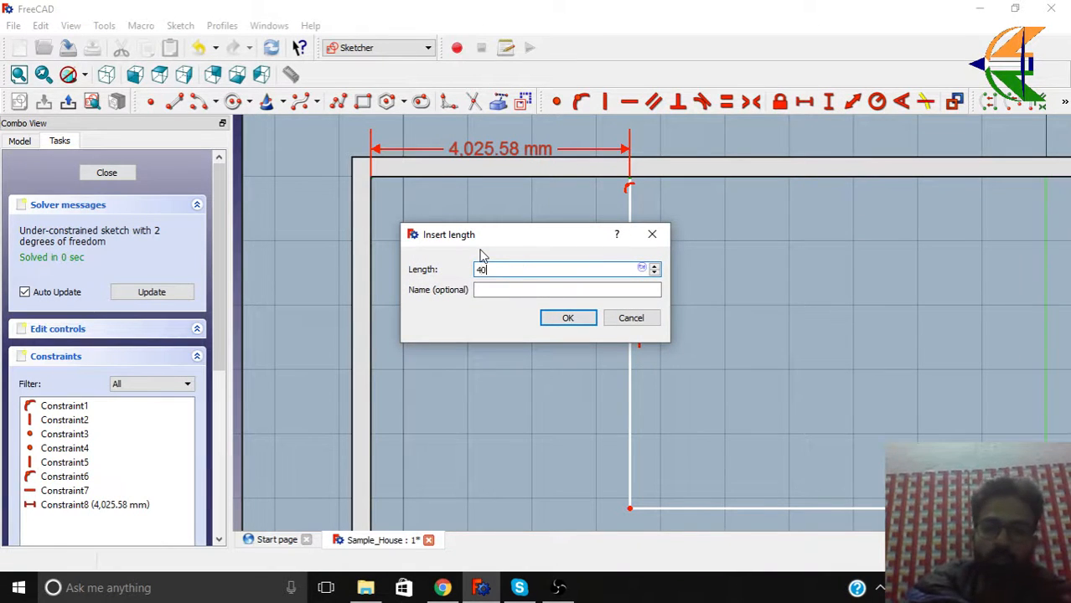
left_click(568, 317)
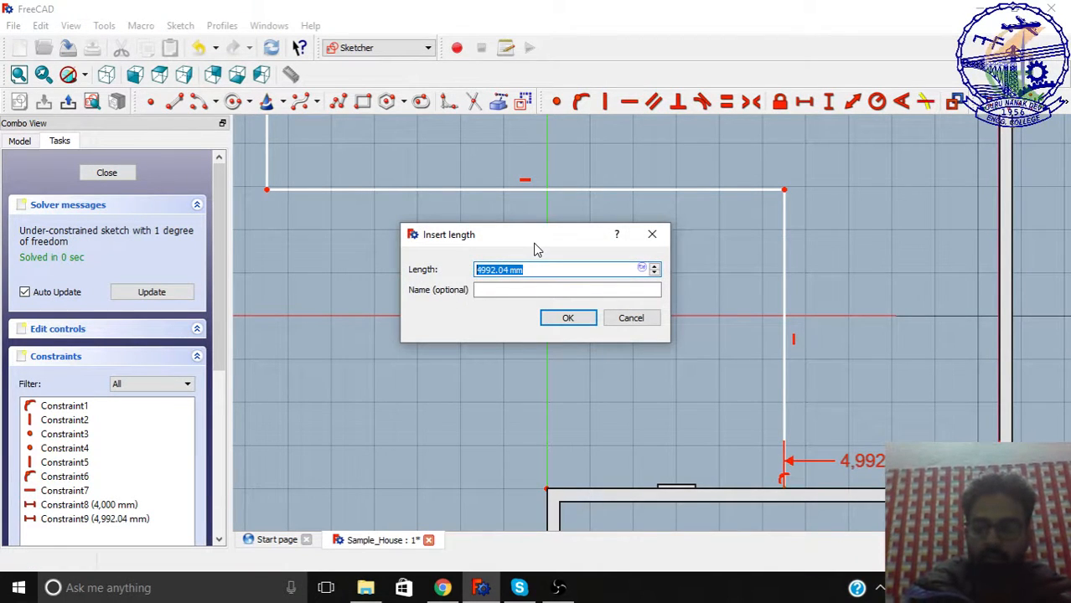
type("5000")
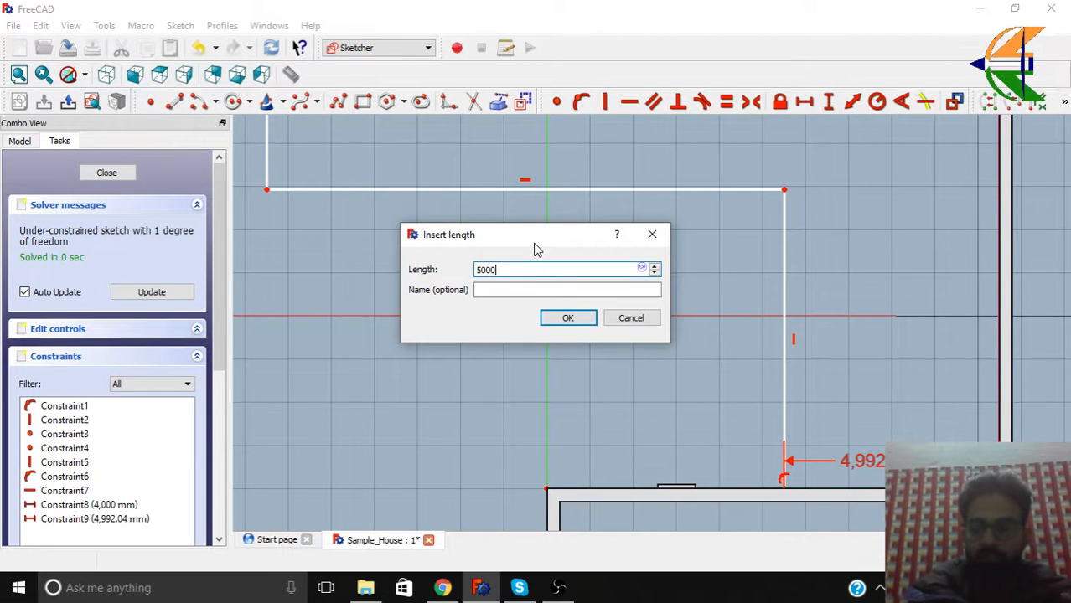
left_click(567, 318)
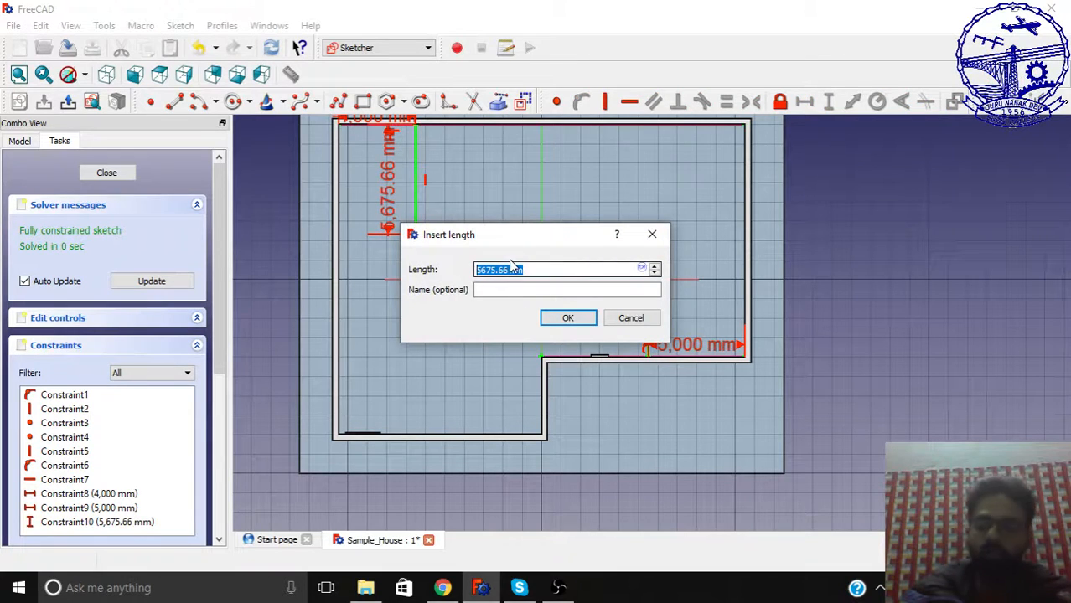
type("5")
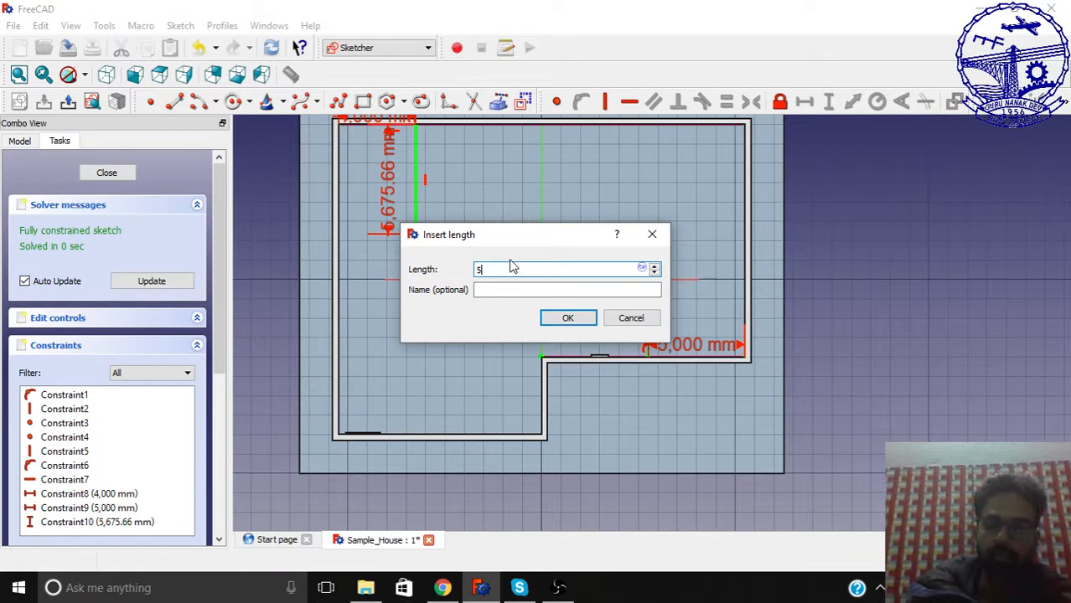
left_click(567, 317)
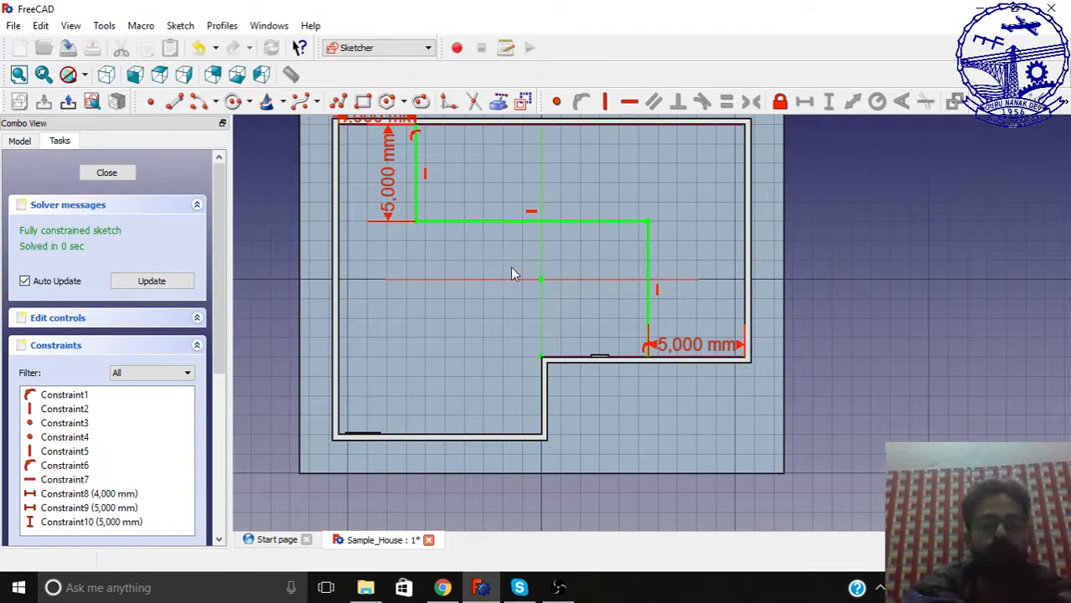
- Close the sketch, build Wall009 from it in Arch, and view from the top
left_click(107, 172)
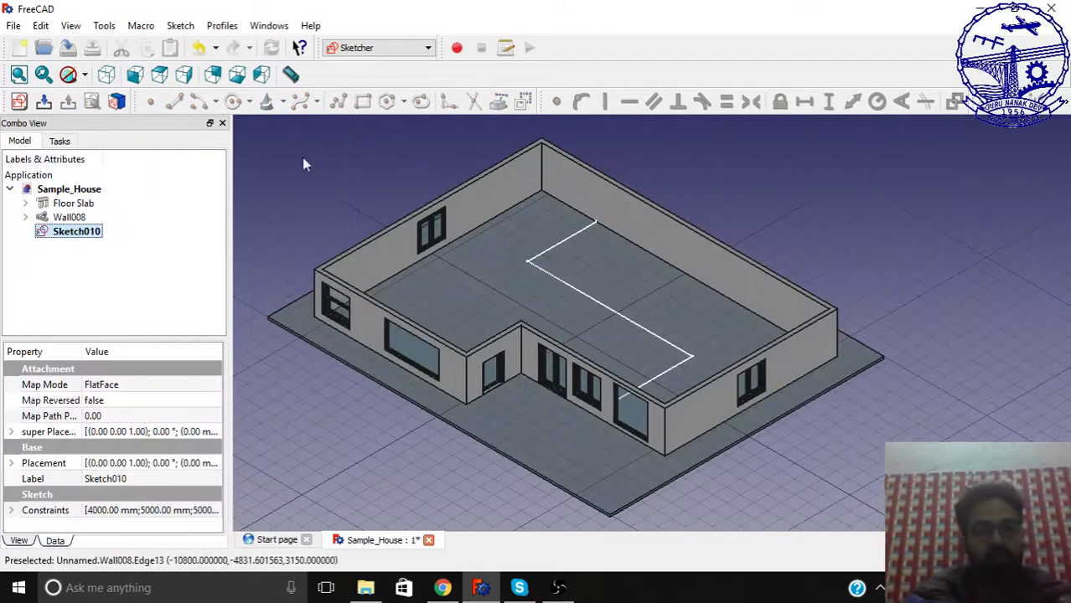
left_click(377, 47)
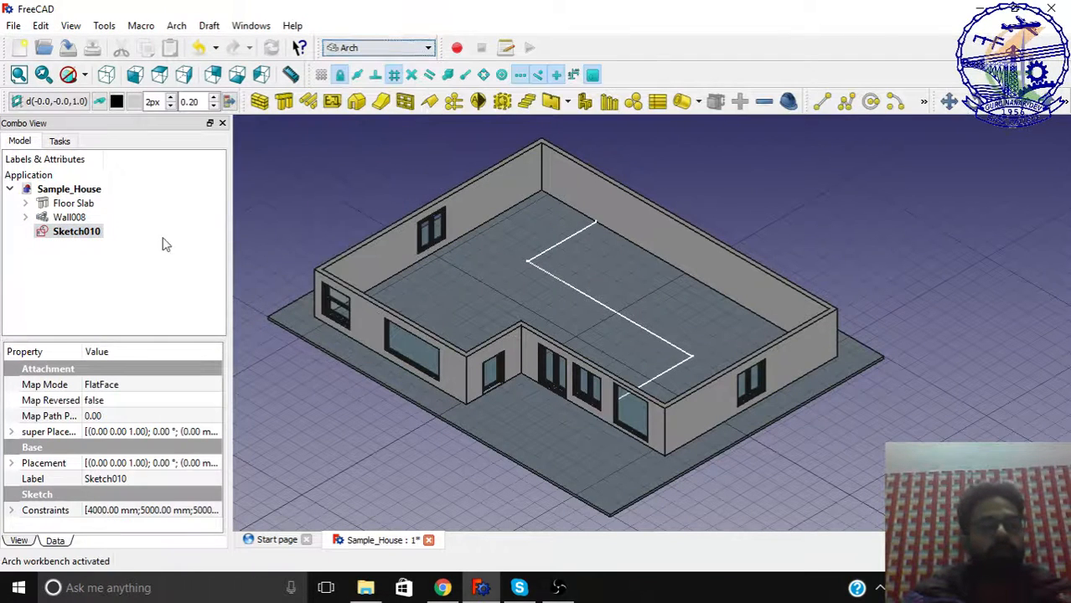
left_click(76, 231)
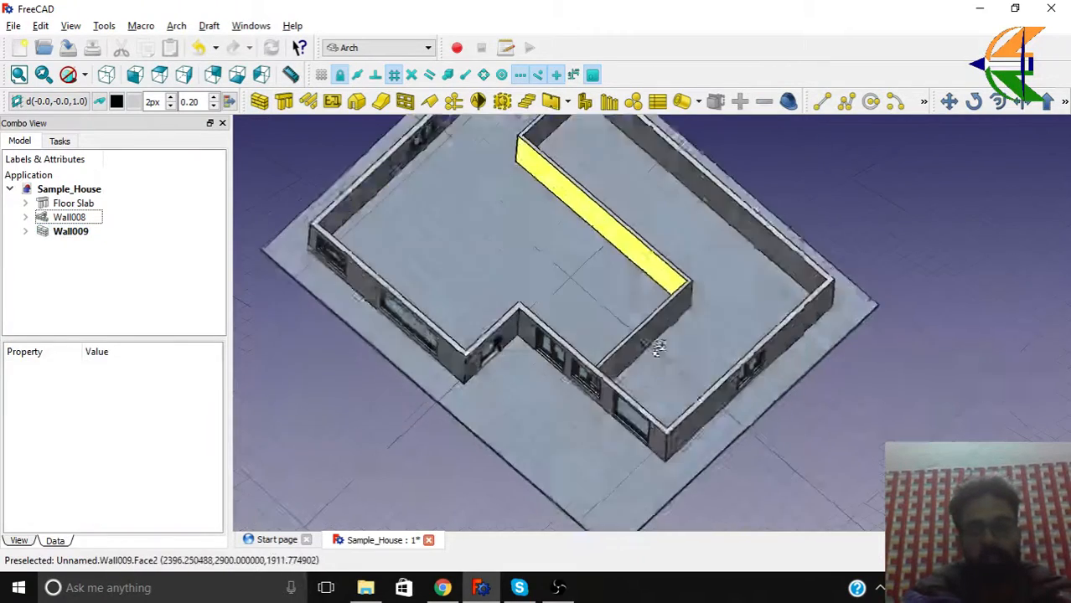
left_click(160, 75)
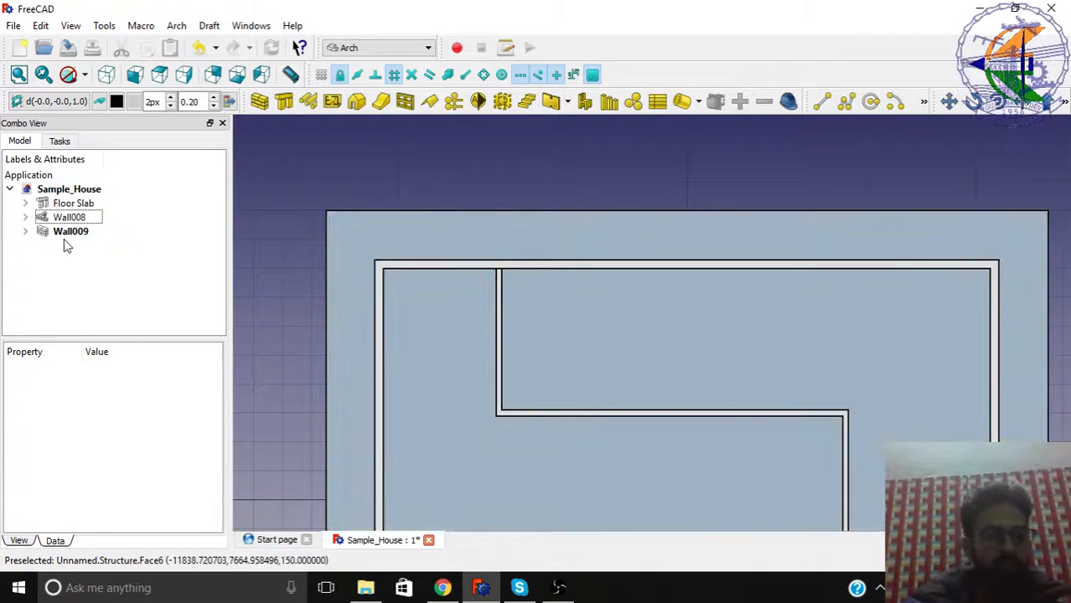
- Select Wall009 and change its Align property from Center to Right
left_click(70, 231)
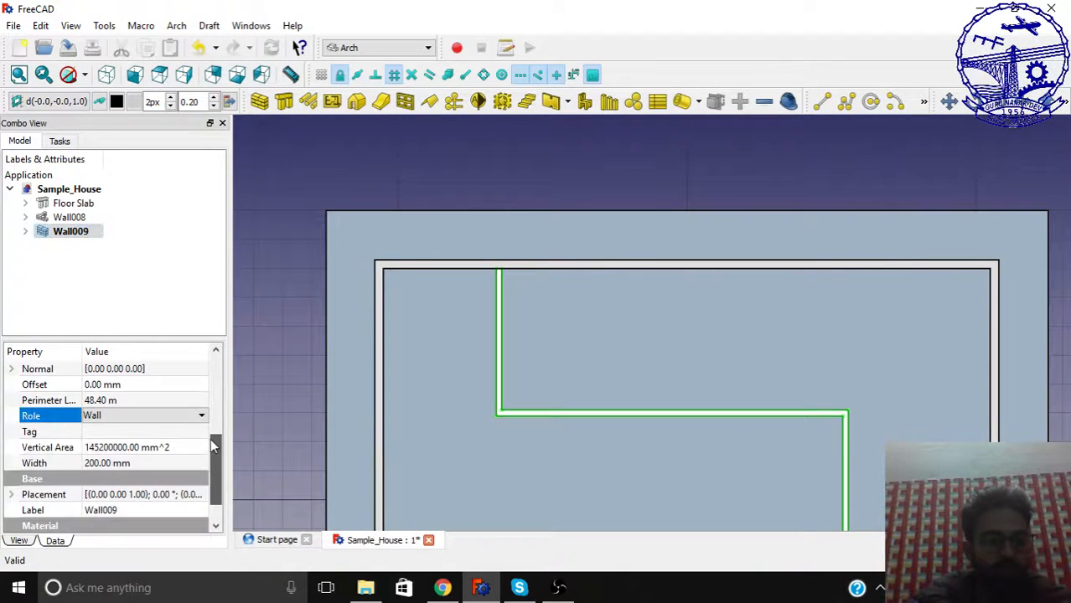
mouse_move(105, 464)
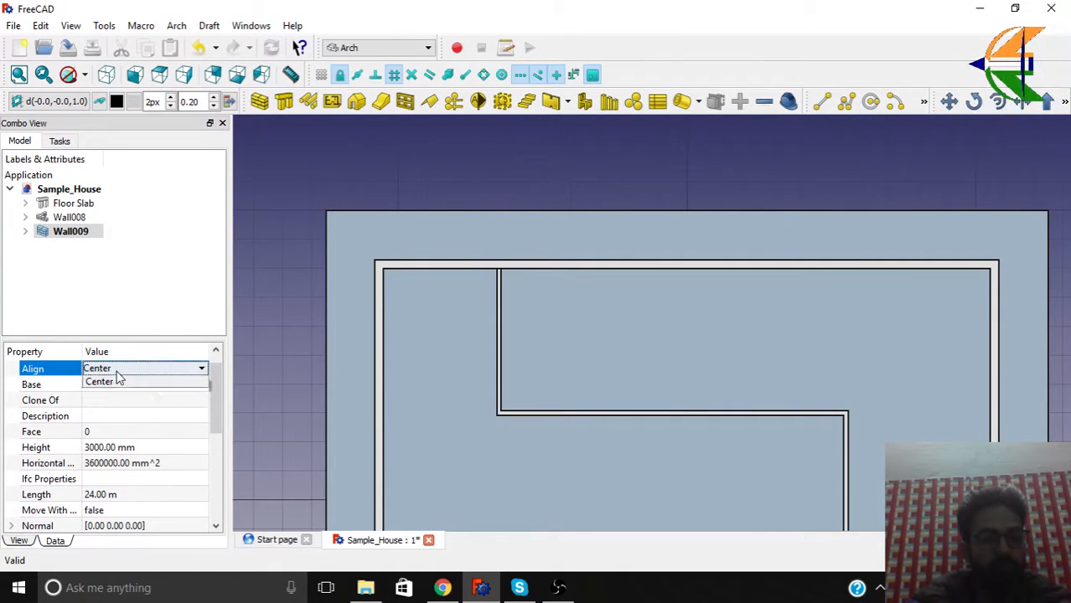
left_click(99, 381)
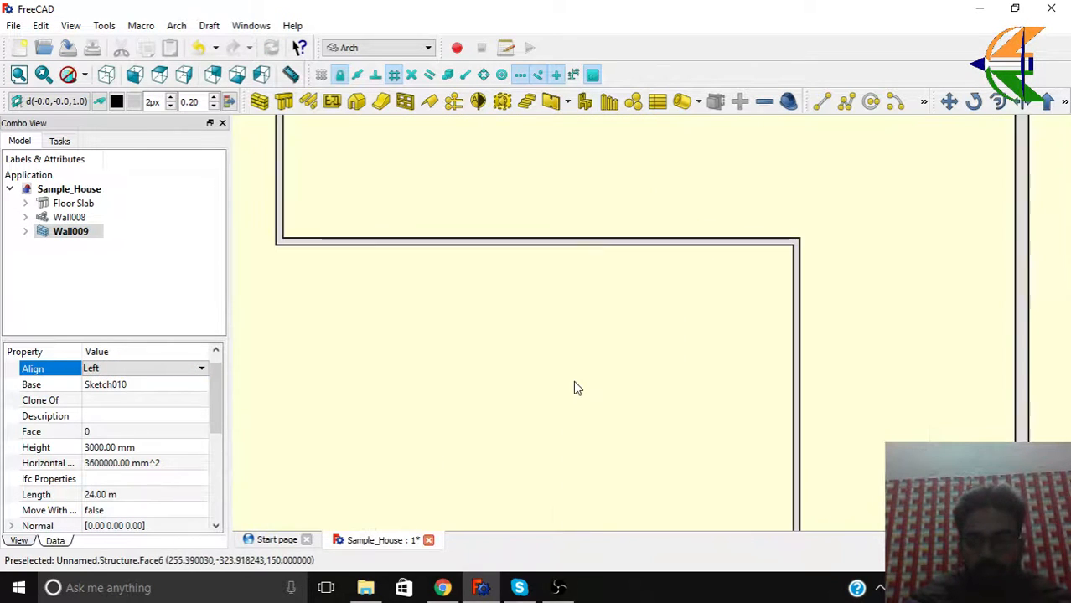
left_click(201, 368)
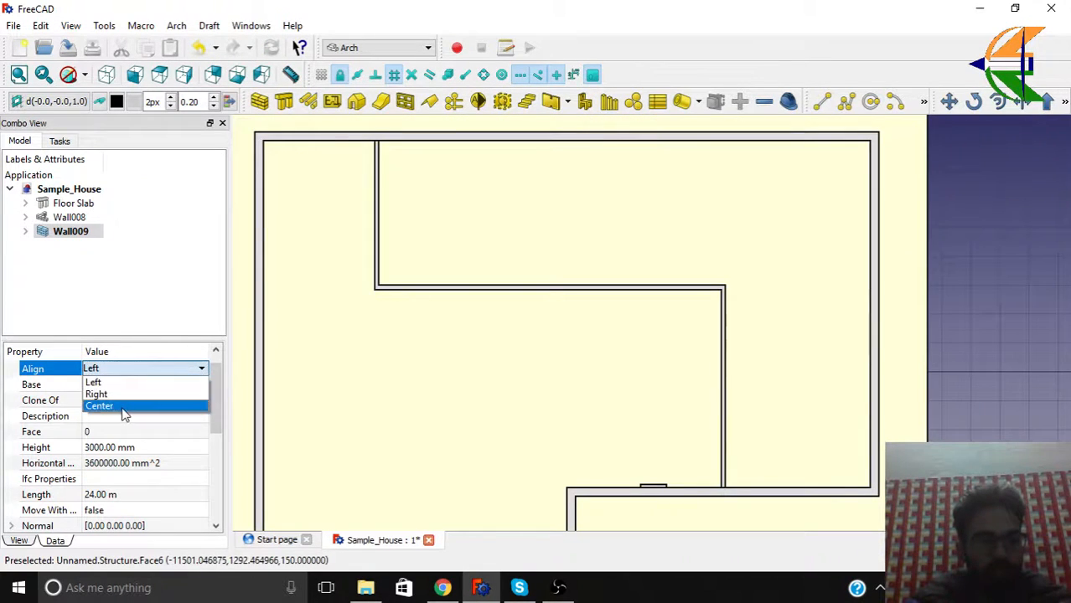
left_click(96, 394)
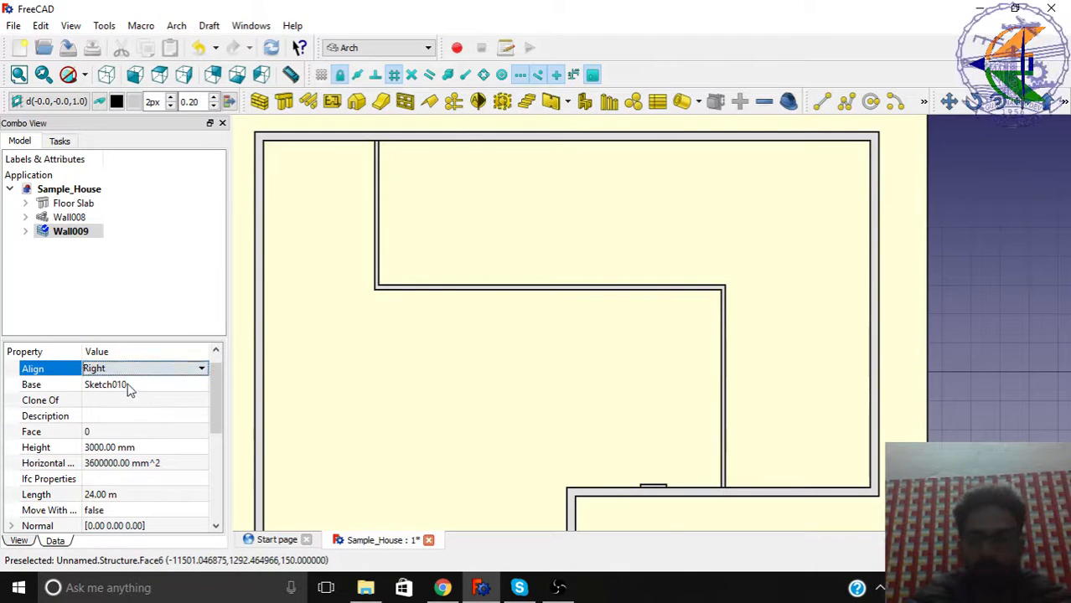
left_click(202, 368)
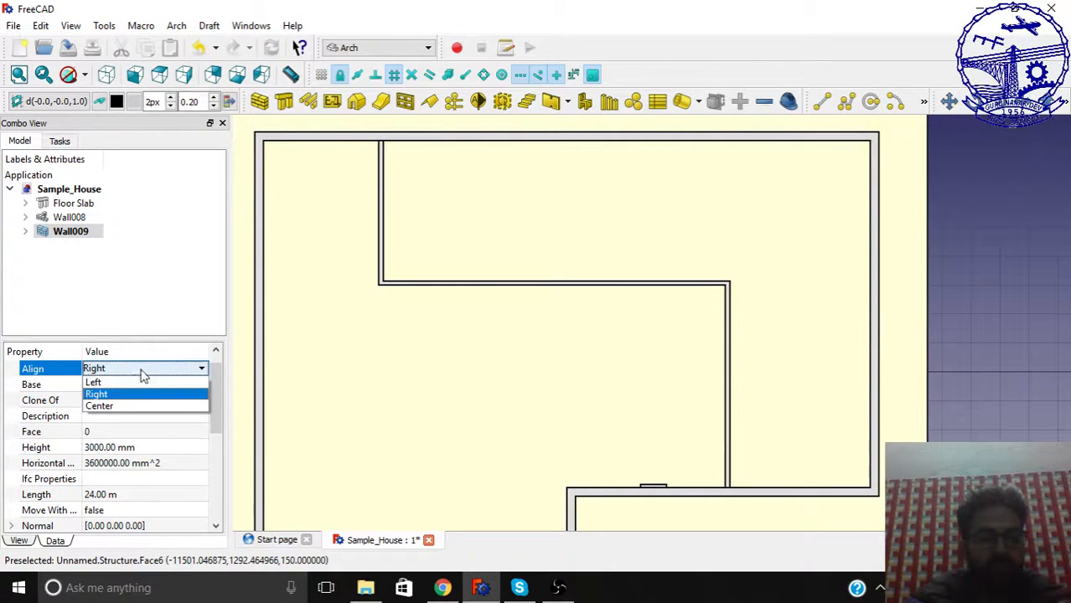
left_click(93, 382)
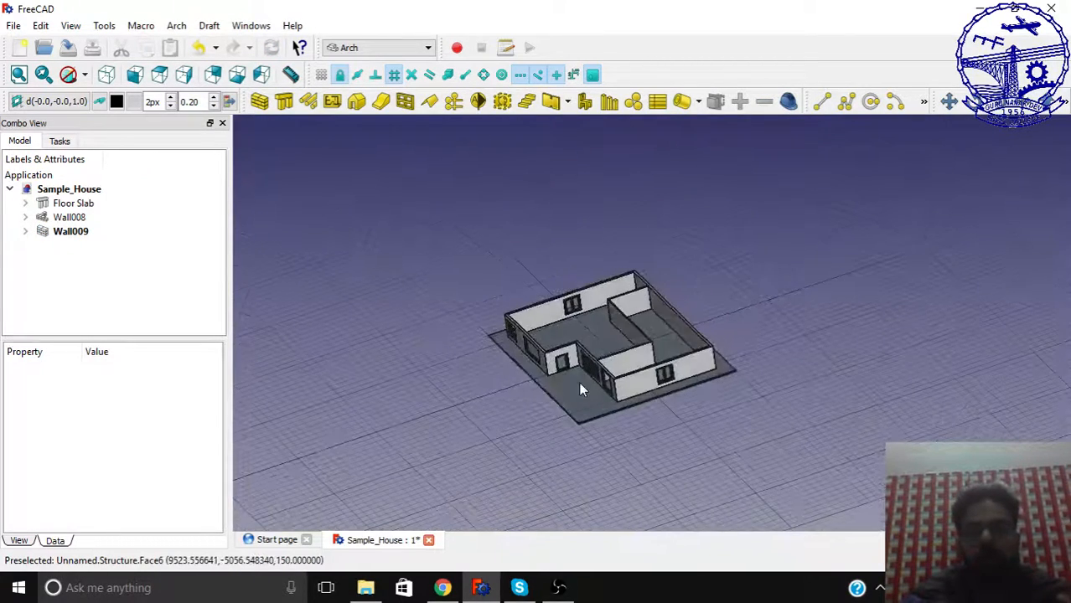
left_click_drag(582, 390, 824, 382)
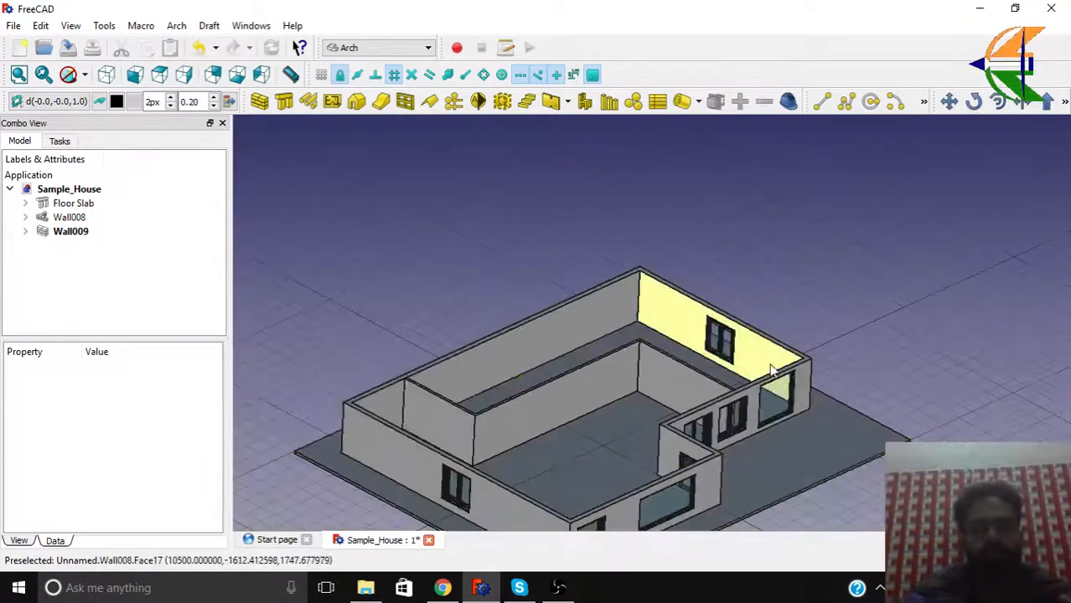
left_click_drag(771, 369, 670, 456)
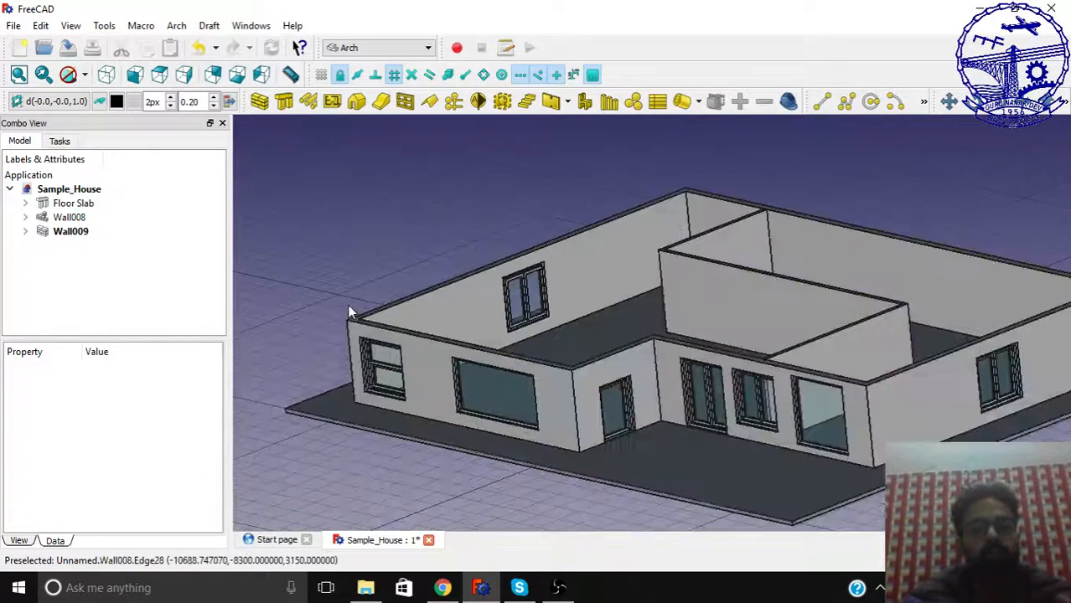
mouse_move(471, 363)
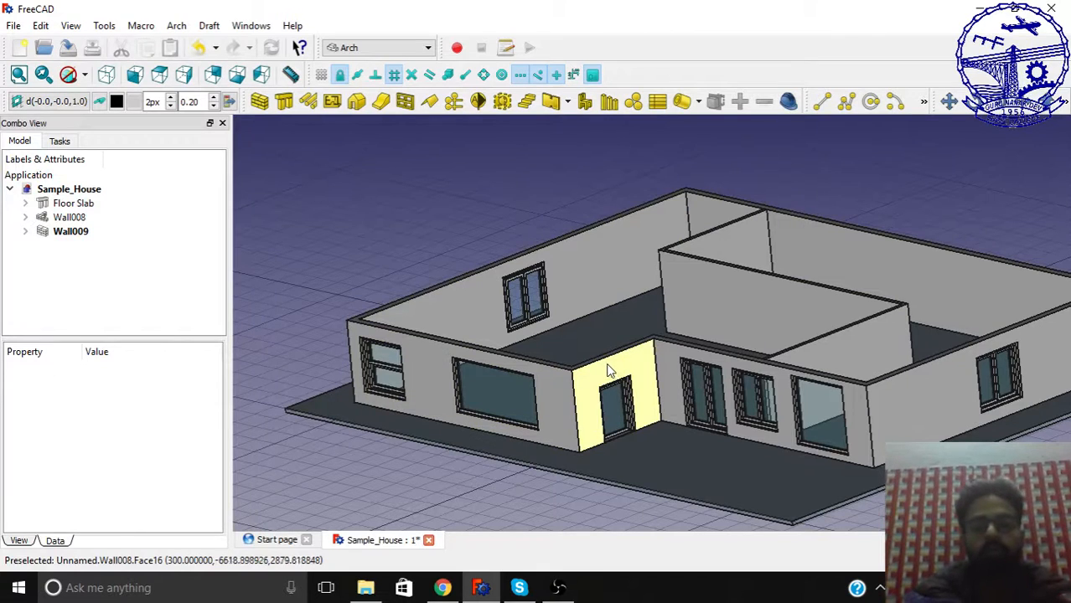
mouse_move(710, 288)
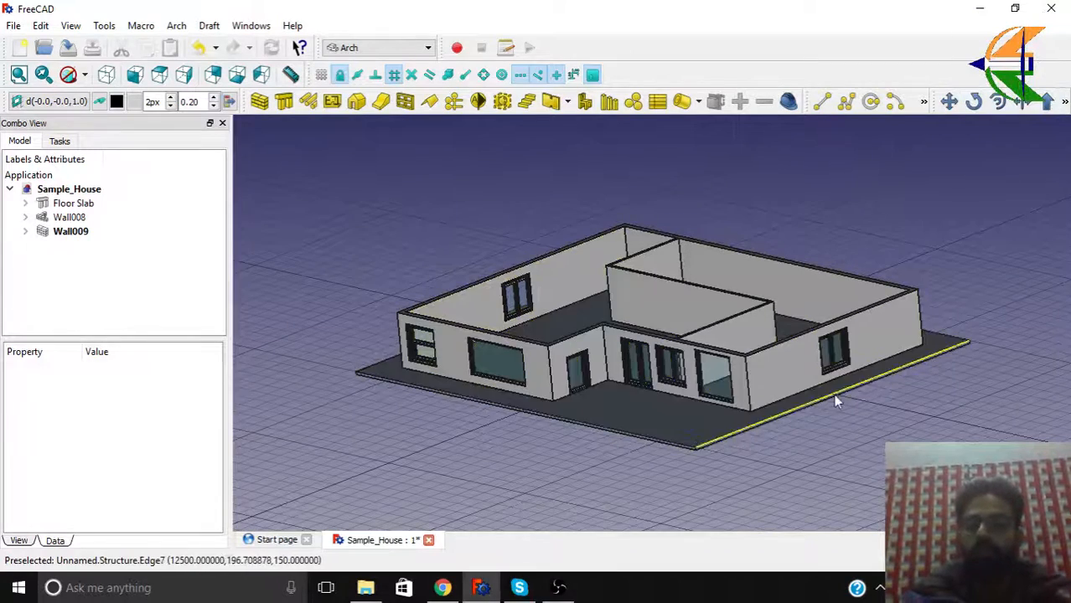
mouse_move(772, 385)
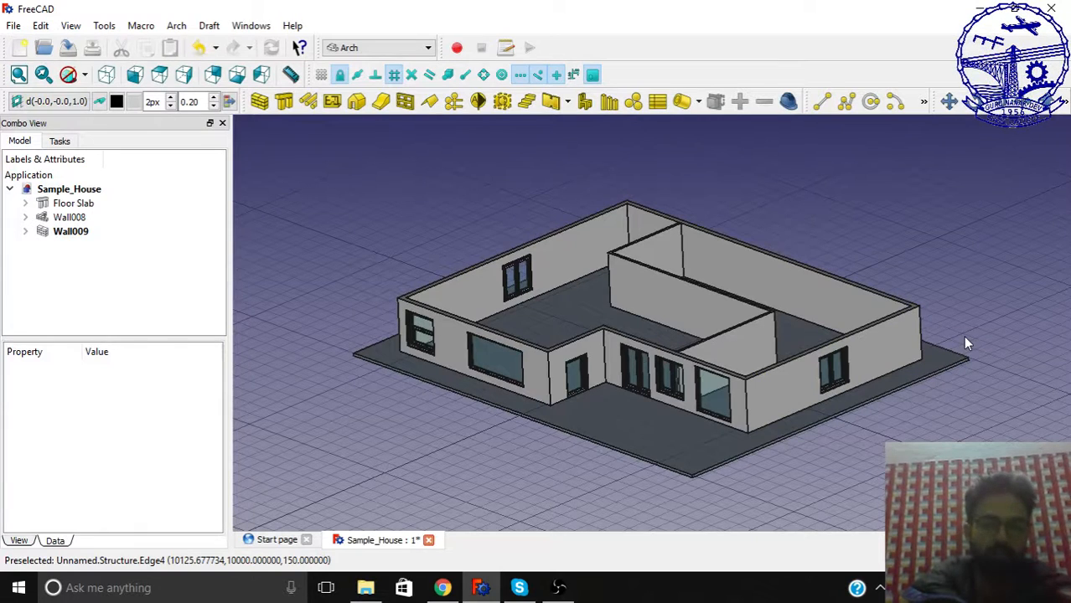
mouse_move(963, 341)
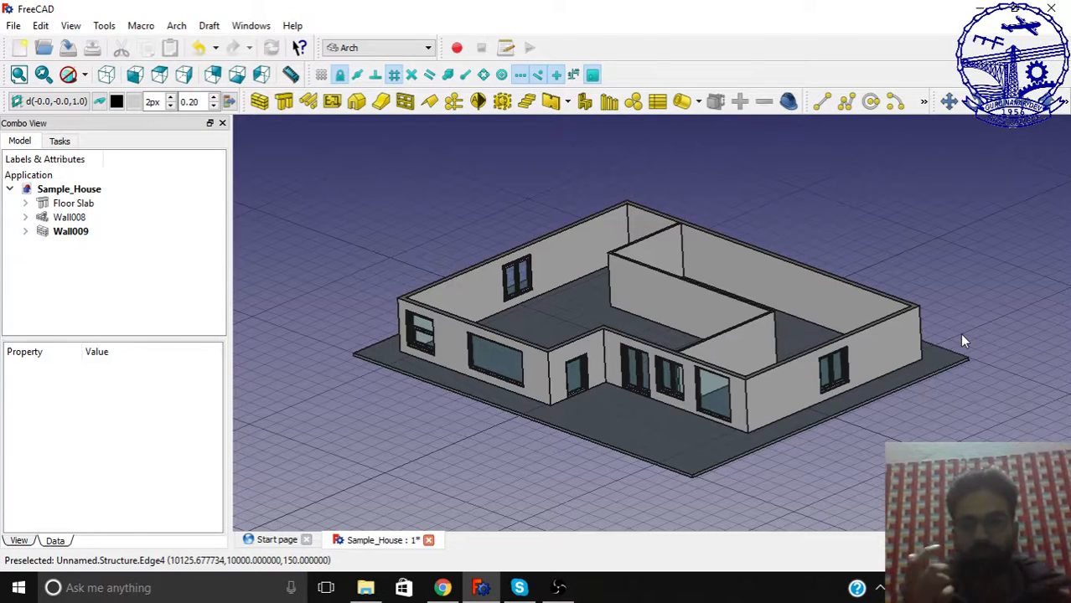